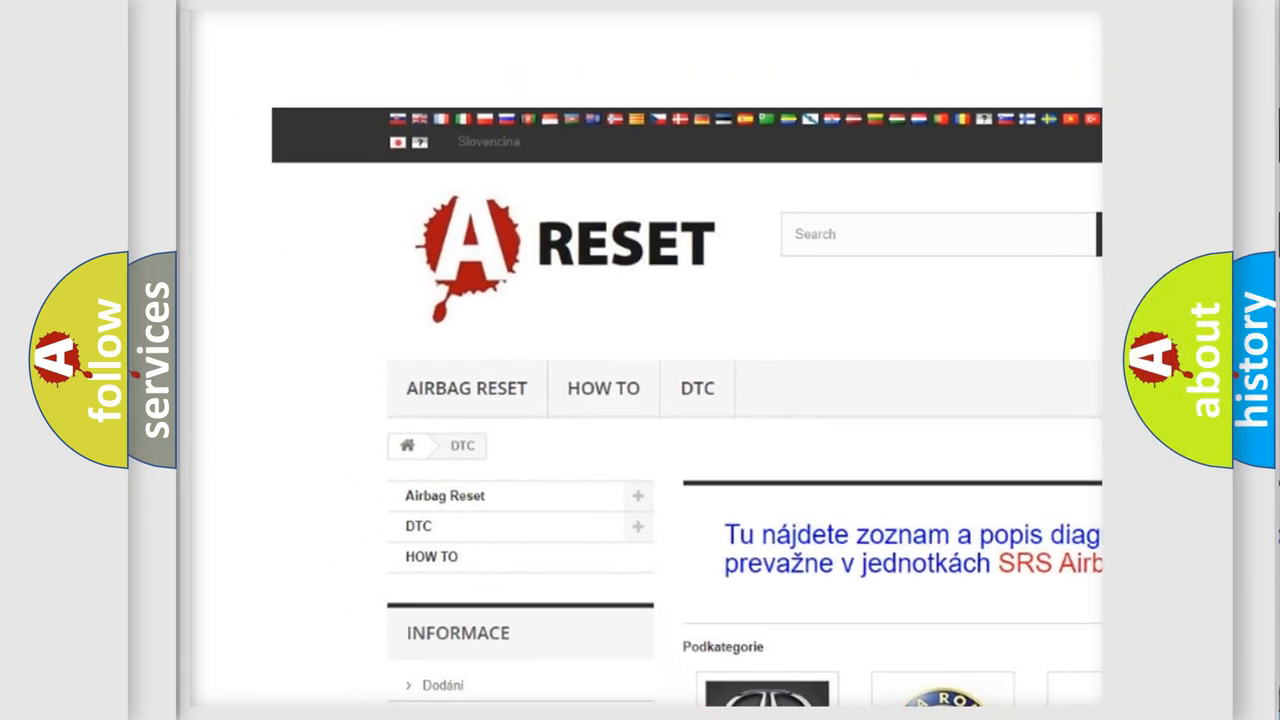
# Scroll through the Saturn trouble-code list on airbagreset.sk, down and back up
pyautogui.scroll(3)
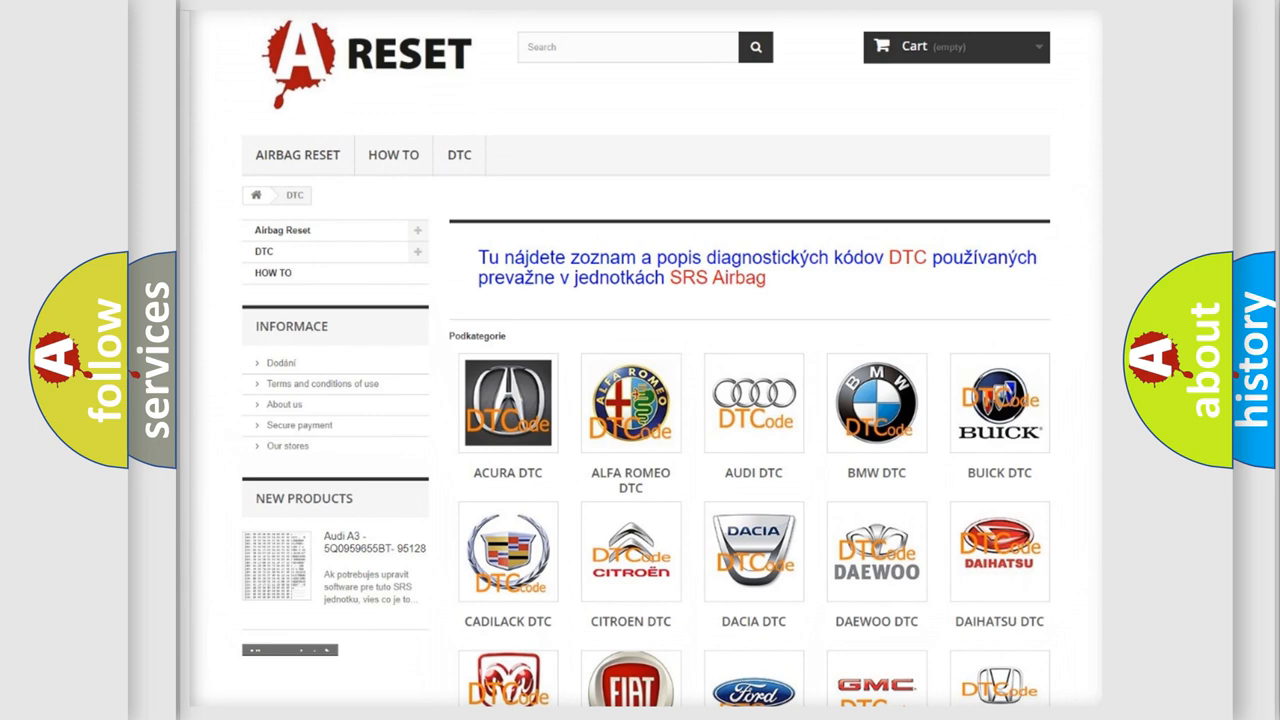
pyautogui.scroll(-3)
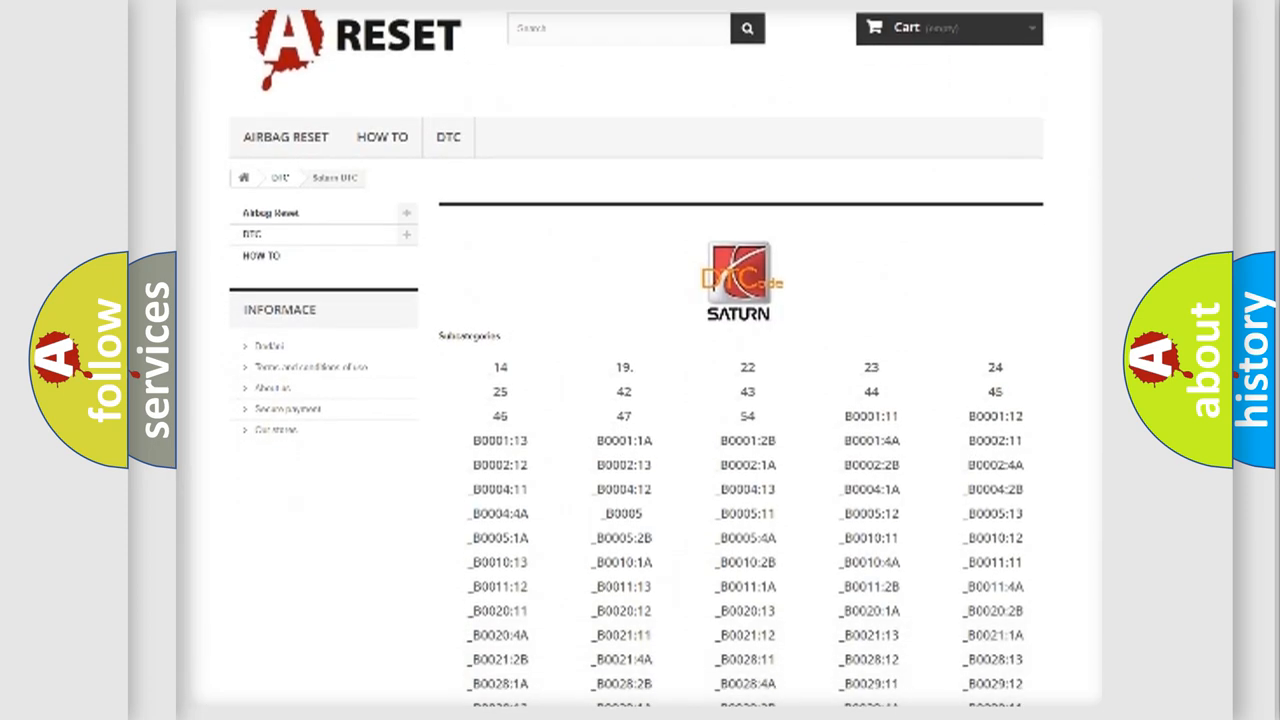
pyautogui.scroll(-3)
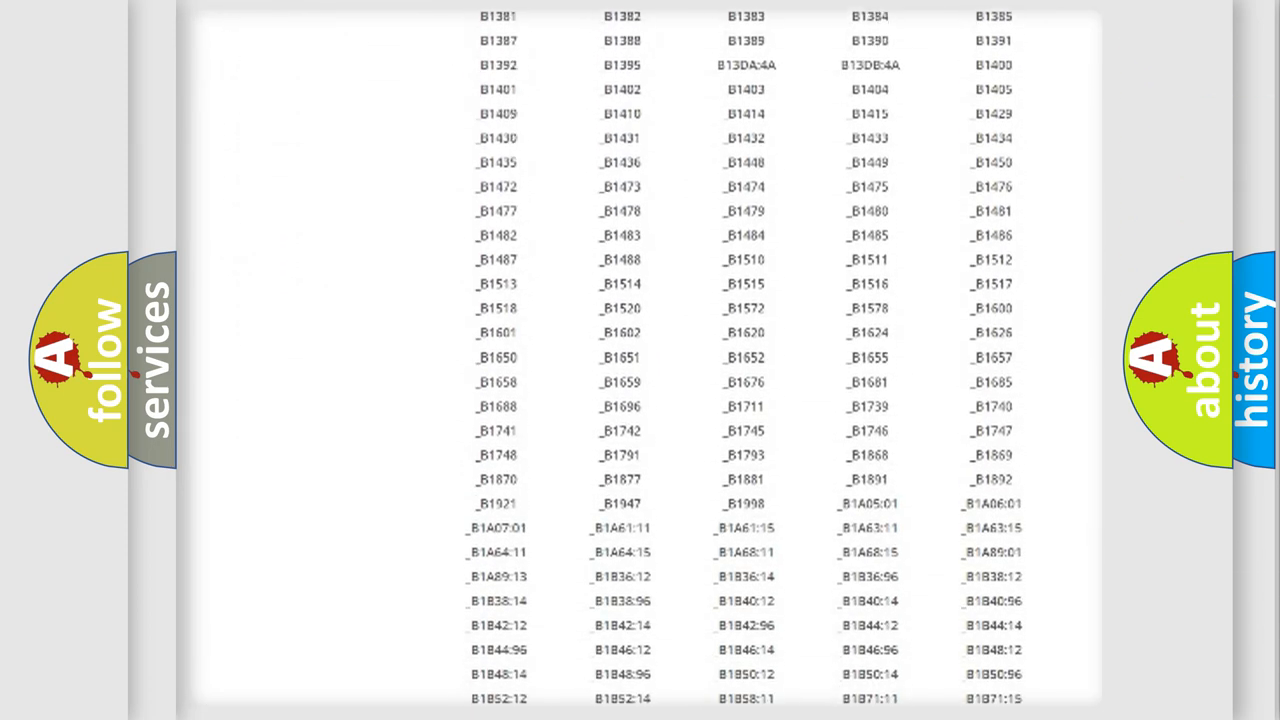
pyautogui.scroll(3)
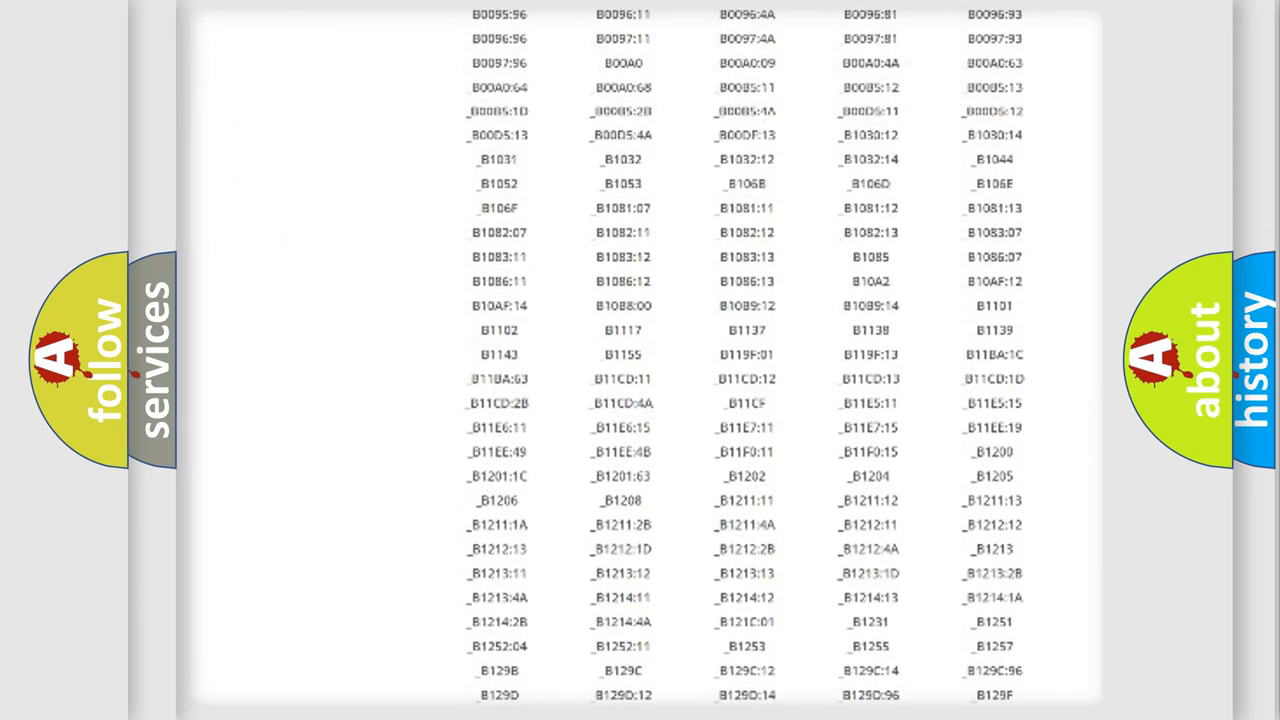
pyautogui.scroll(3)
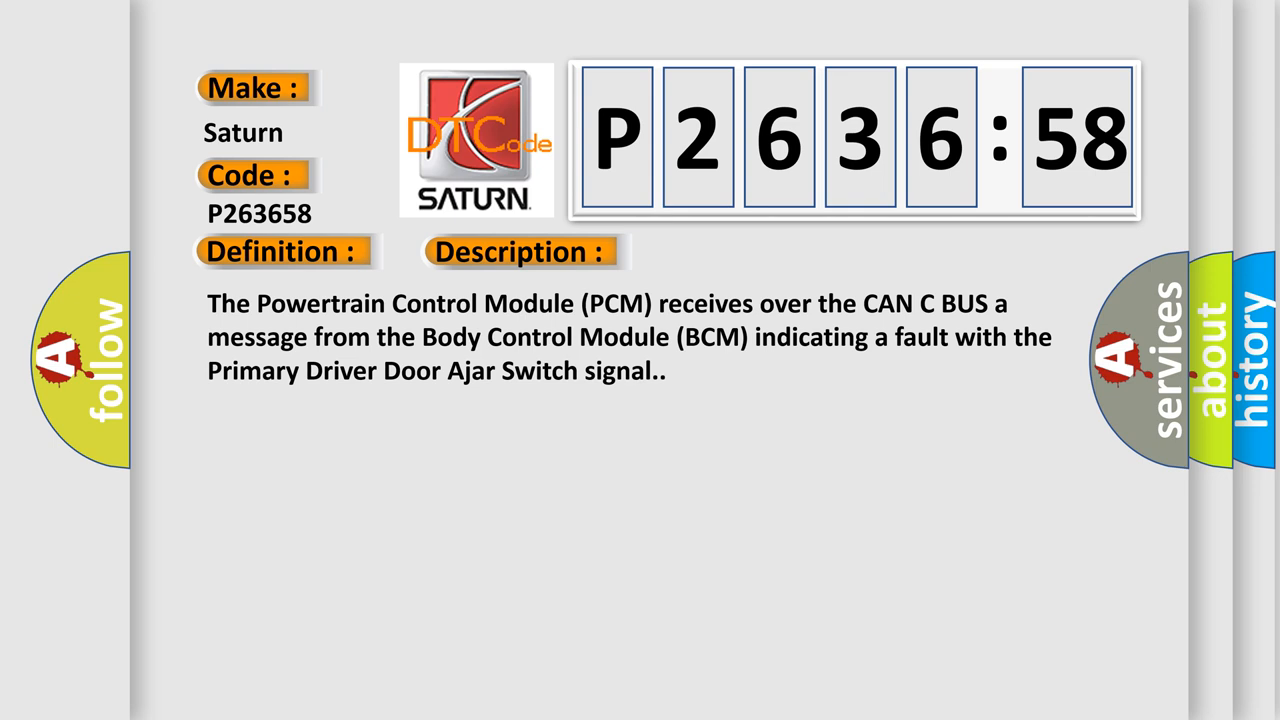
# Show the P263658 Cause slide: door latch wiring, latch assembly, body control module
pyautogui.click(520, 251)
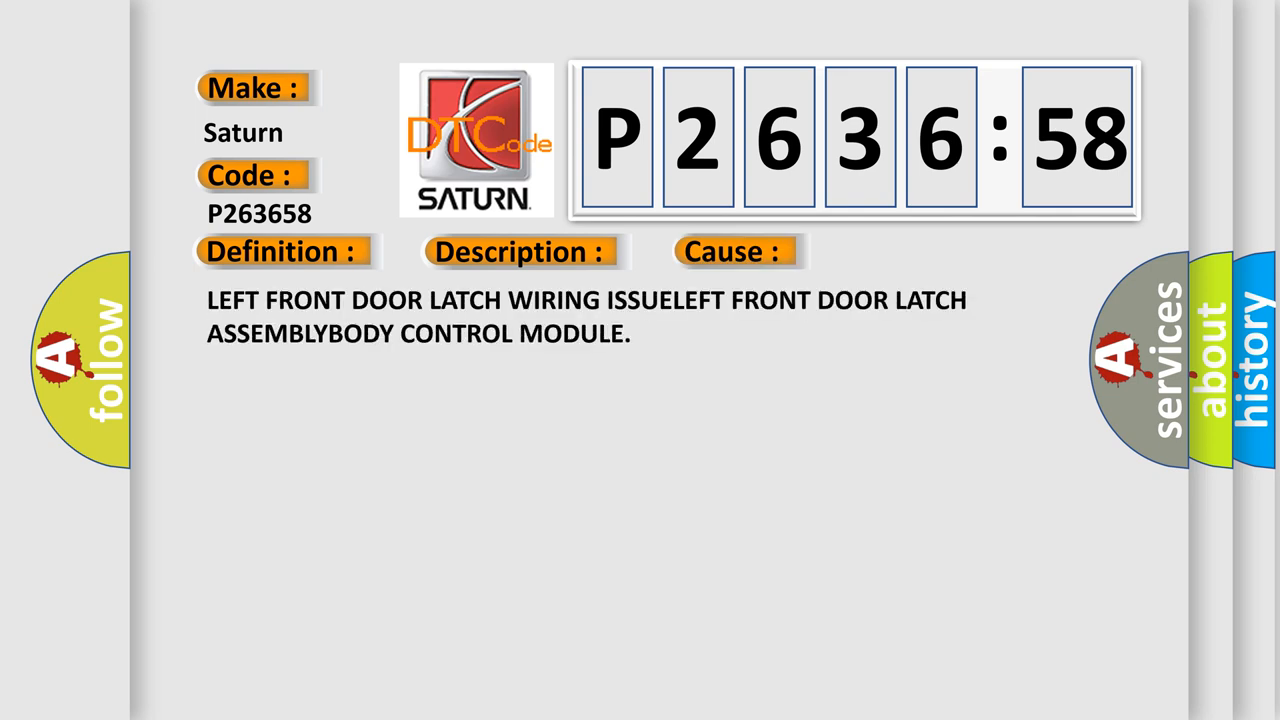